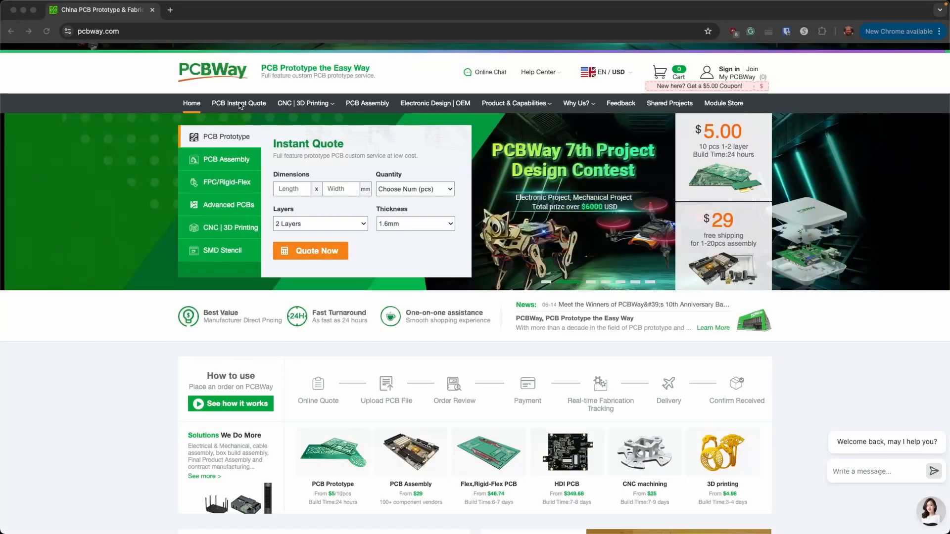
Go to the PCB Assembly section and browse down to the community Shared Projects page.
{"action": "left_click", "coordinate": [302, 103]}
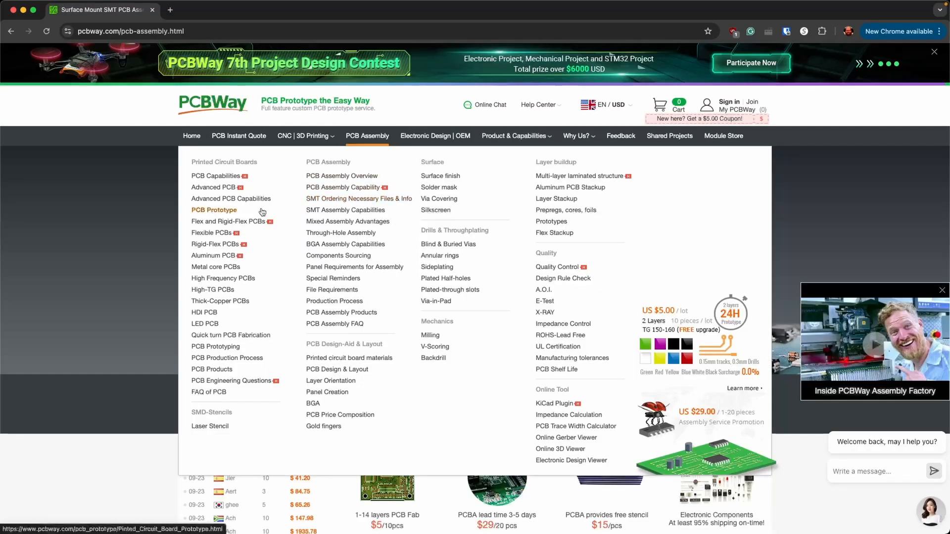
{"action": "mouse_move", "coordinate": [326, 247]}
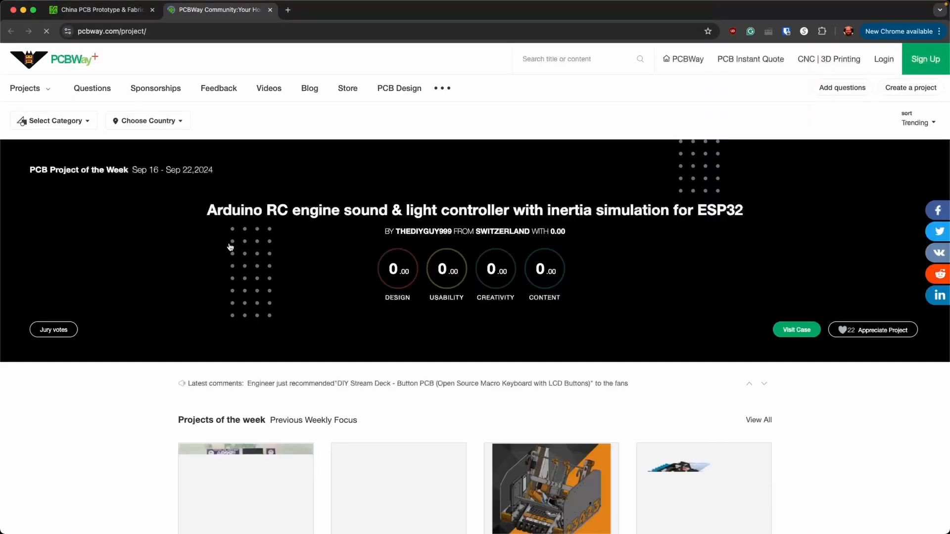
{"action": "scroll", "scroll_direction": "down", "scroll_amount": 3}
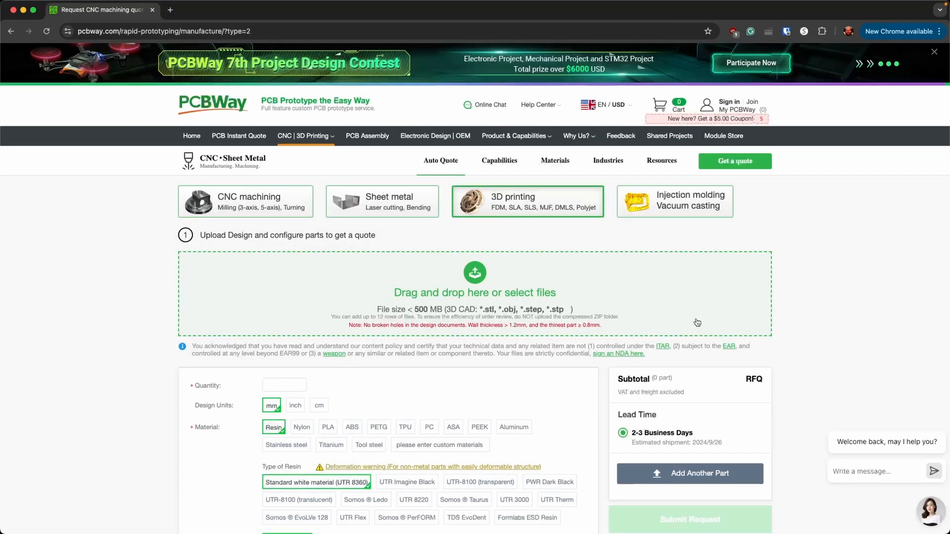
{"action": "mouse_move", "coordinate": [485, 289]}
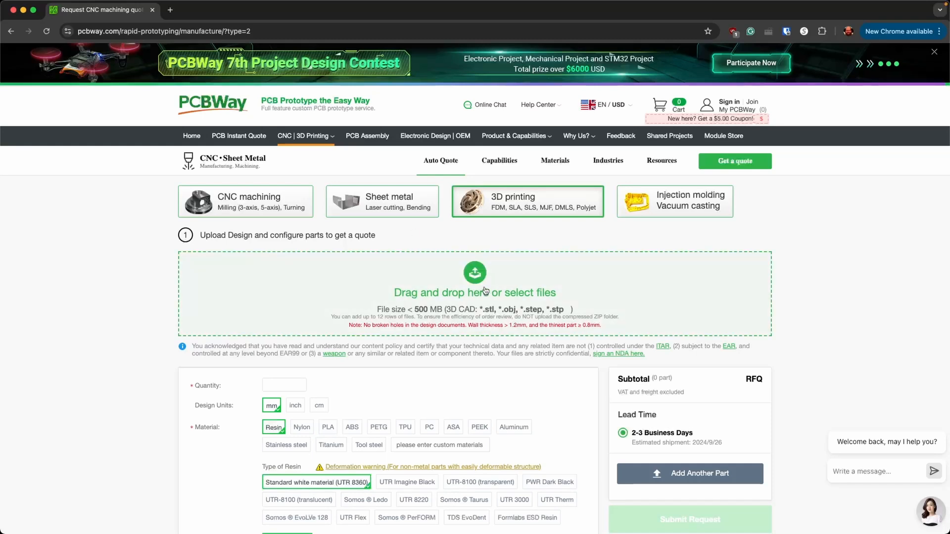
Review the 3D printing quote form's material, resin type, process and printing-risk options.
{"action": "scroll", "scroll_direction": "down", "scroll_amount": 3}
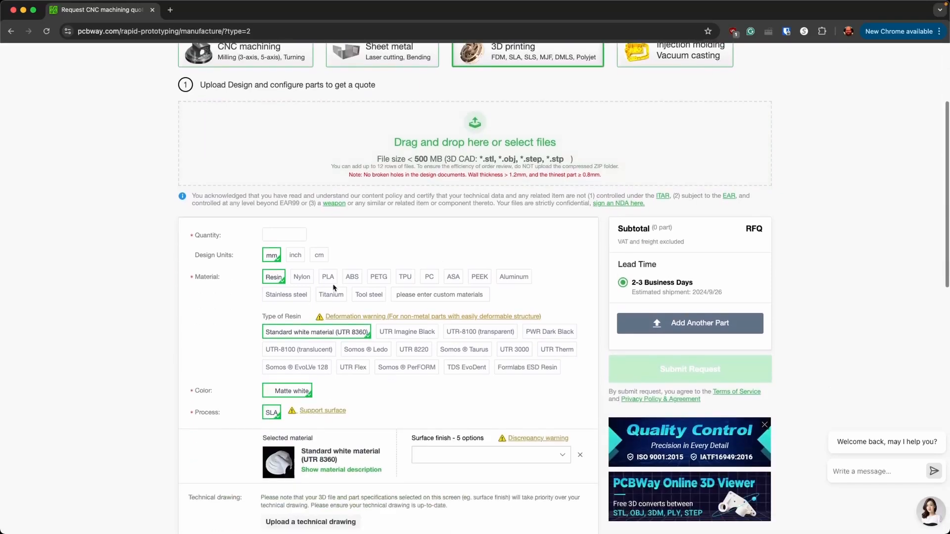
{"action": "scroll", "scroll_direction": "down", "scroll_amount": 3}
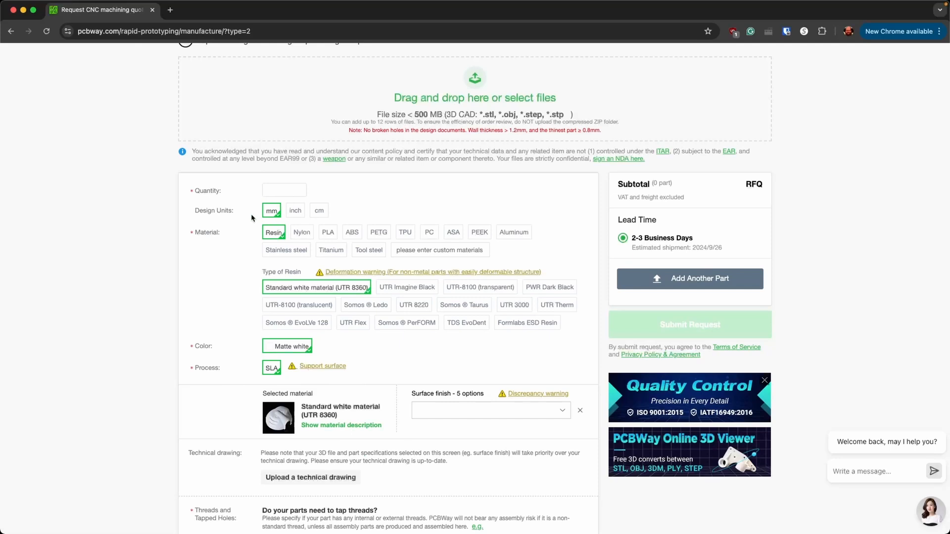
{"action": "scroll", "scroll_direction": "down", "scroll_amount": 3}
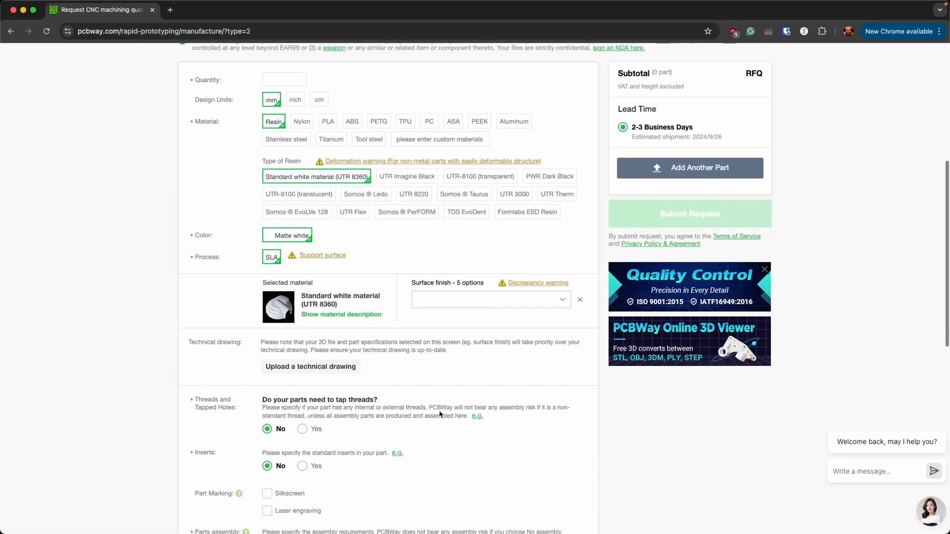
{"action": "scroll", "scroll_direction": "down", "scroll_amount": 3}
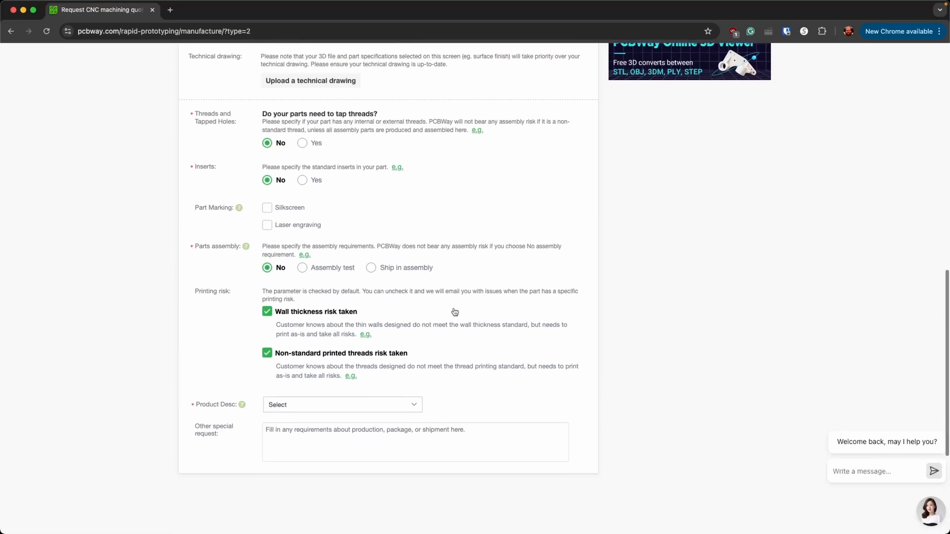